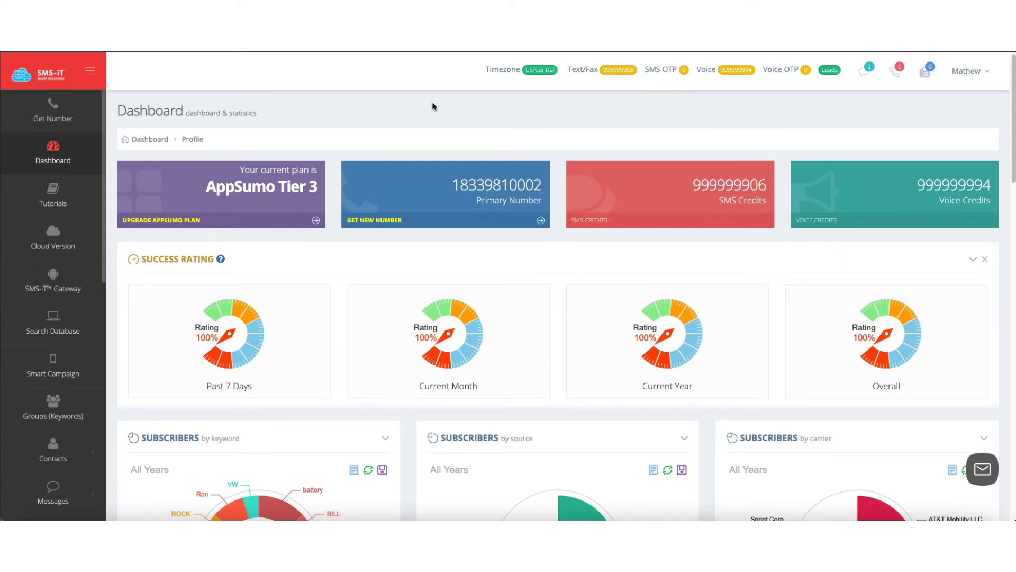
# - Review the decentralized dashboard, collapsing the sidebar to icons and expanding it back to full labels
pyautogui.click(968, 70)
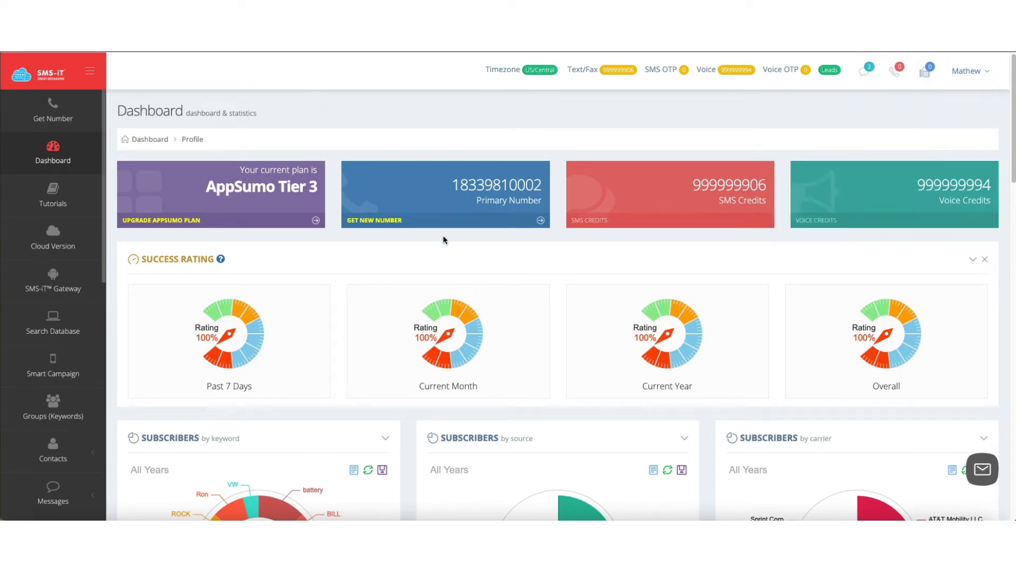
pyautogui.scroll(-3)
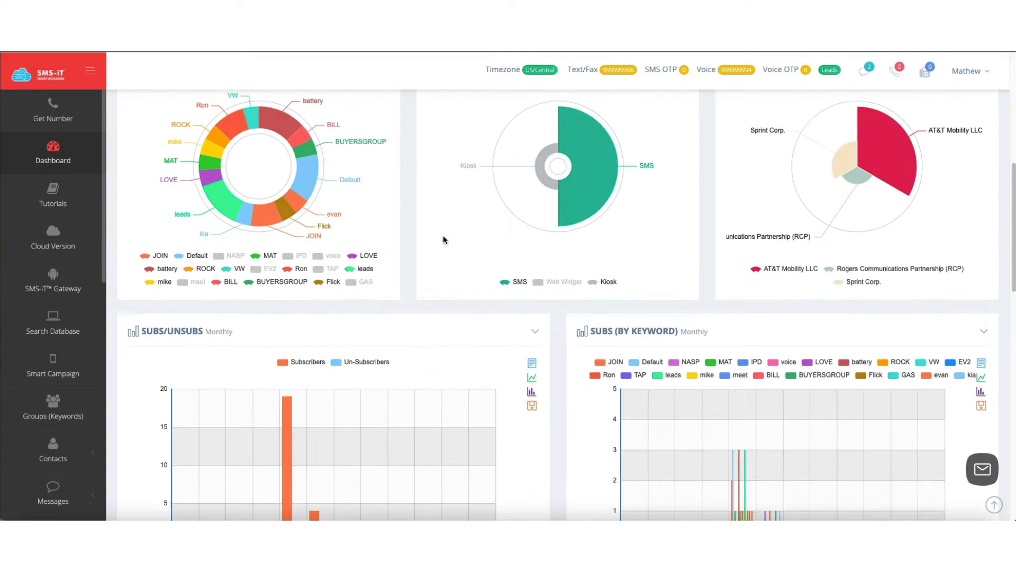
pyautogui.scroll(3)
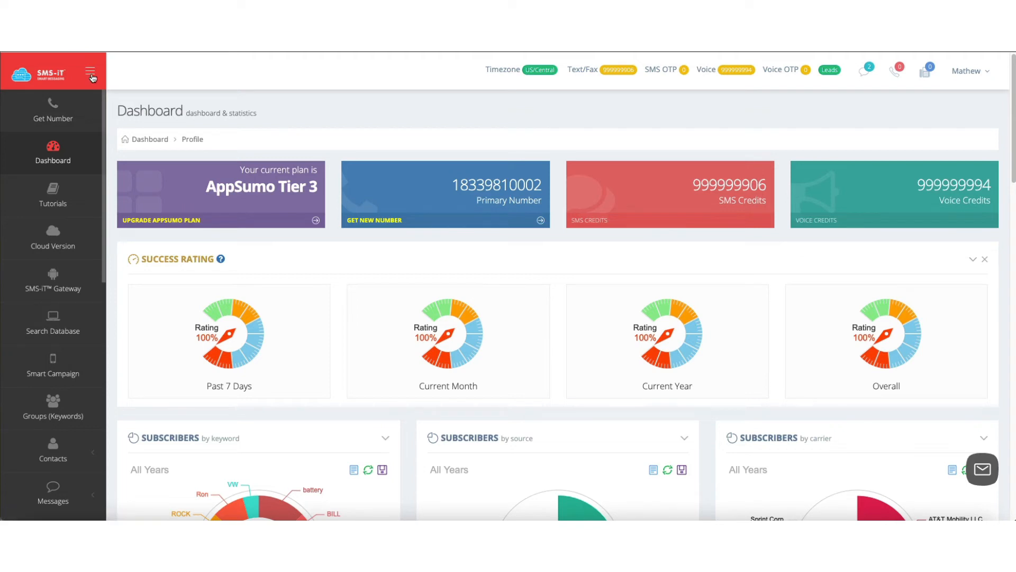
pyautogui.click(92, 71)
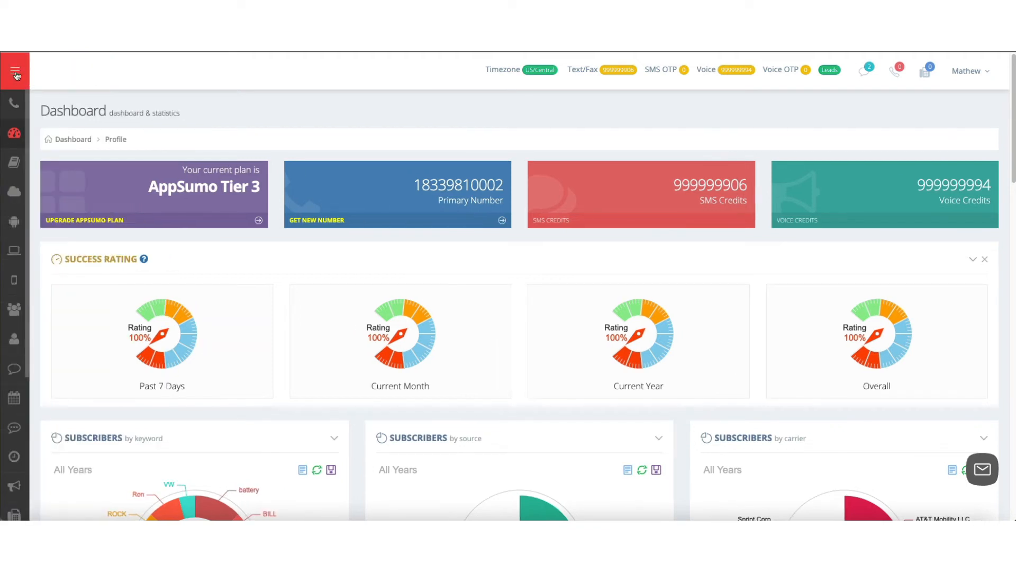
pyautogui.click(15, 70)
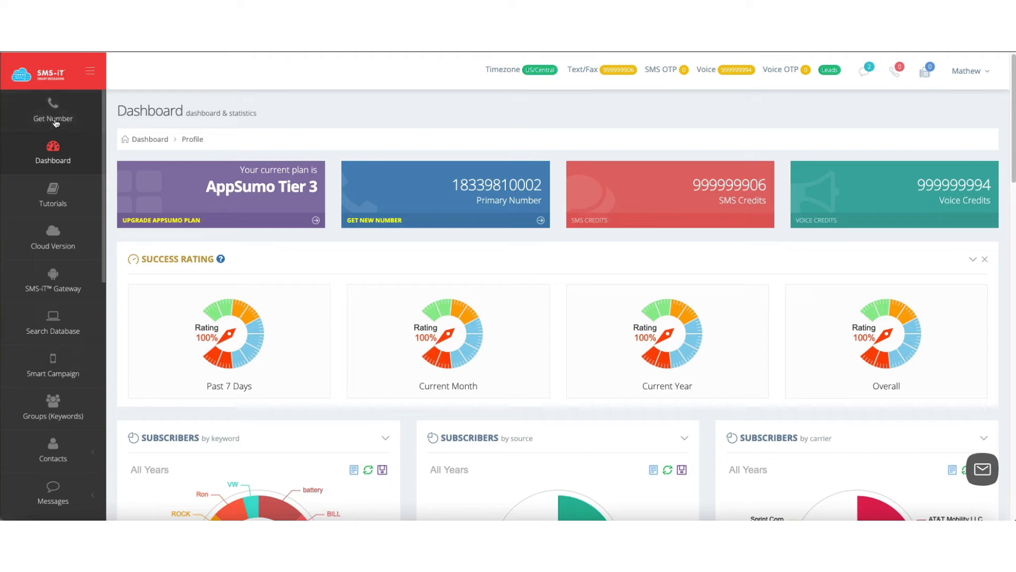
pyautogui.moveTo(52, 111)
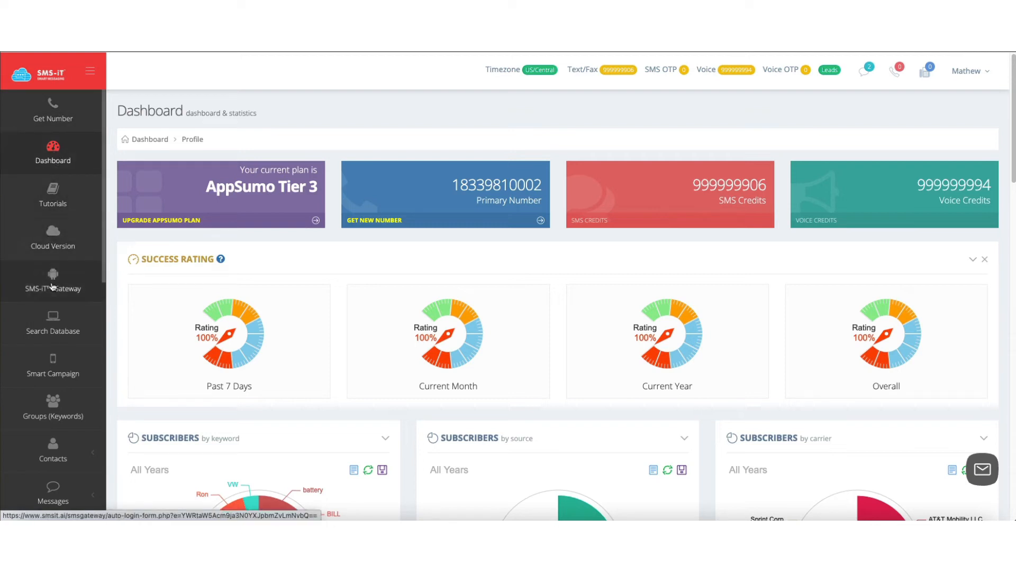
# - Switch to the cloud version dashboard and dismiss its onboarding tutorial to view the Pay & Go plan credits
pyautogui.scroll(-3)
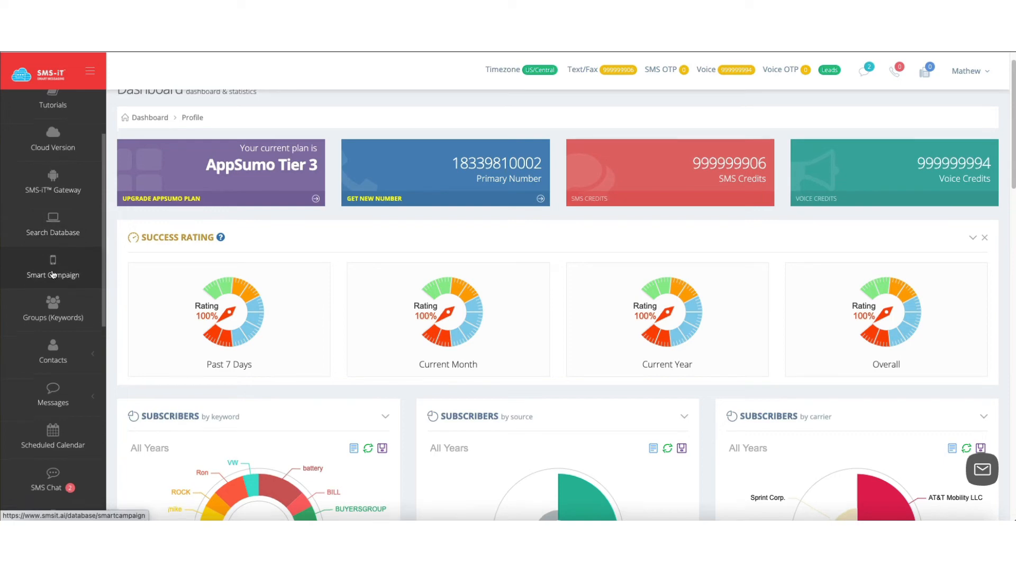
pyautogui.scroll(-3)
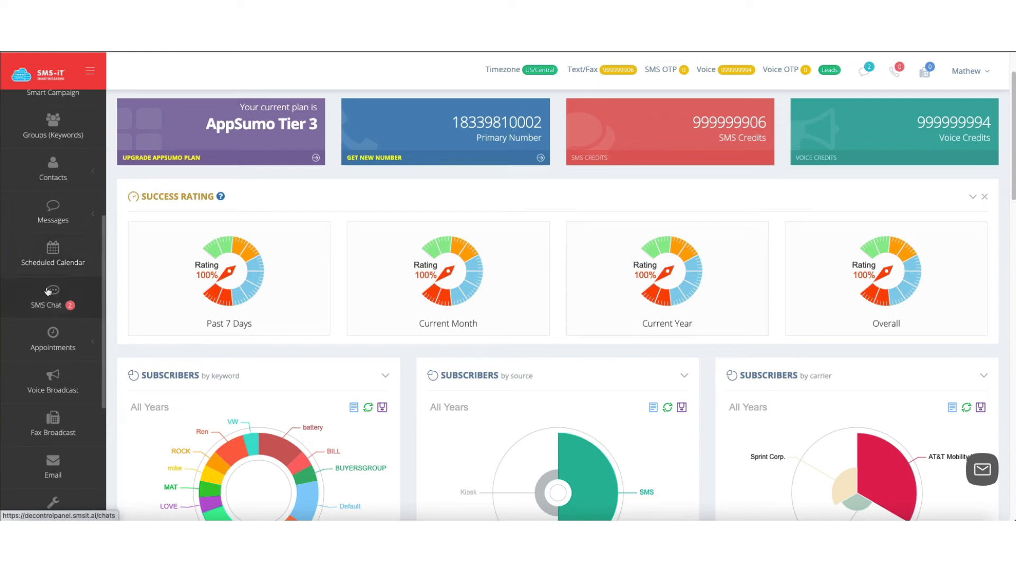
pyautogui.scroll(-3)
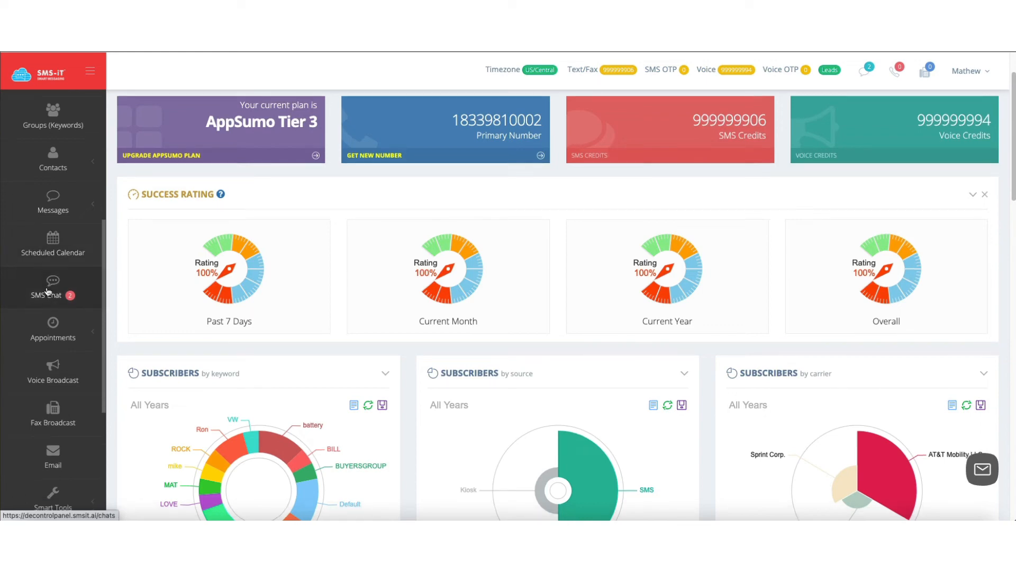
pyautogui.scroll(-3)
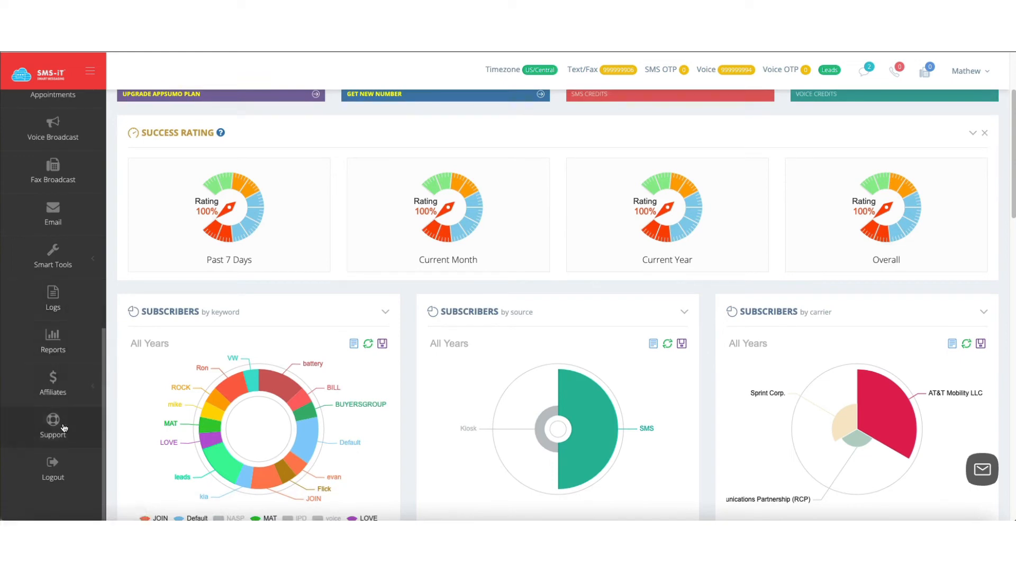
pyautogui.moveTo(53, 473)
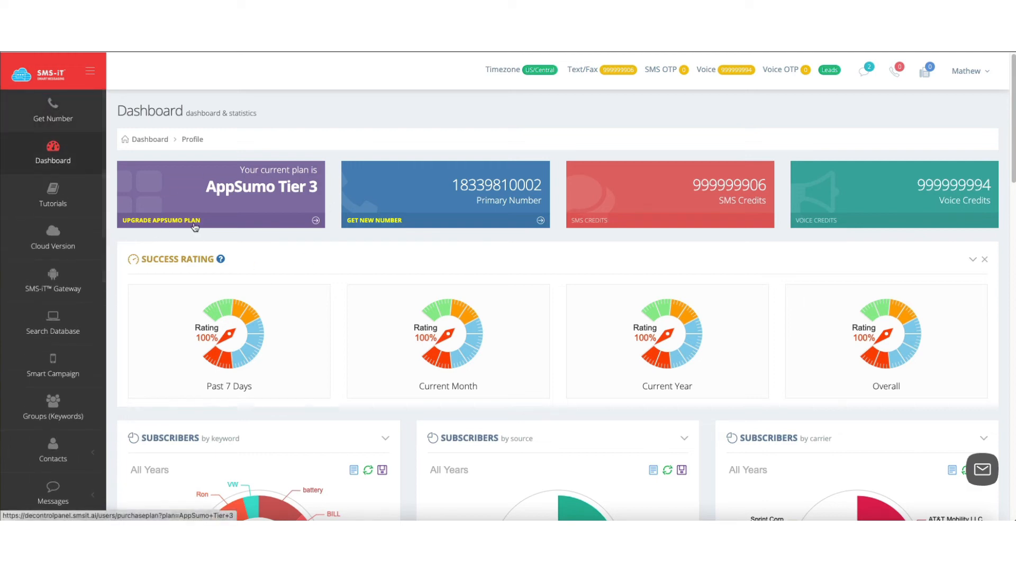
pyautogui.moveTo(52, 243)
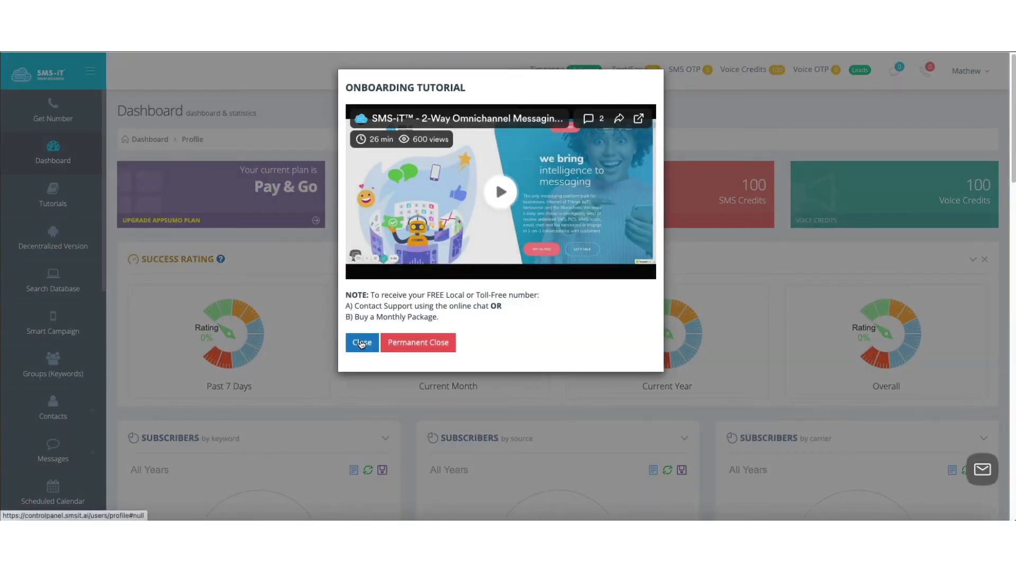
pyautogui.click(361, 342)
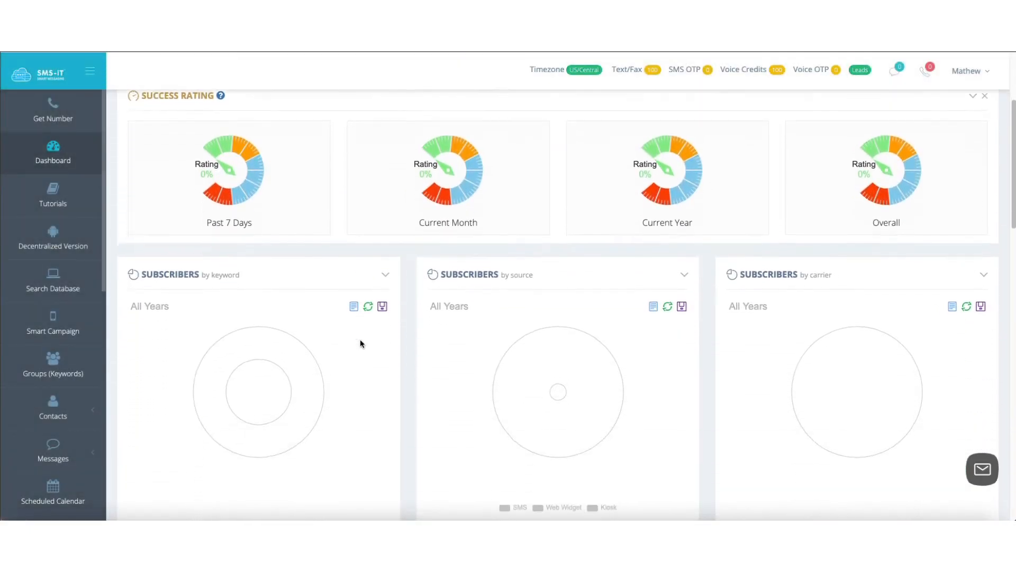
pyautogui.scroll(-3)
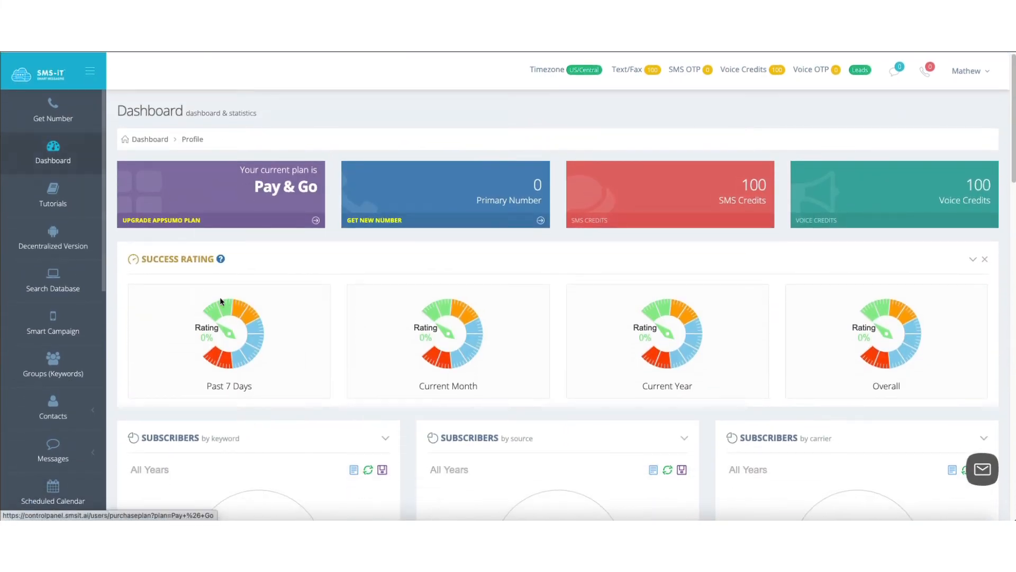
pyautogui.moveTo(53, 194)
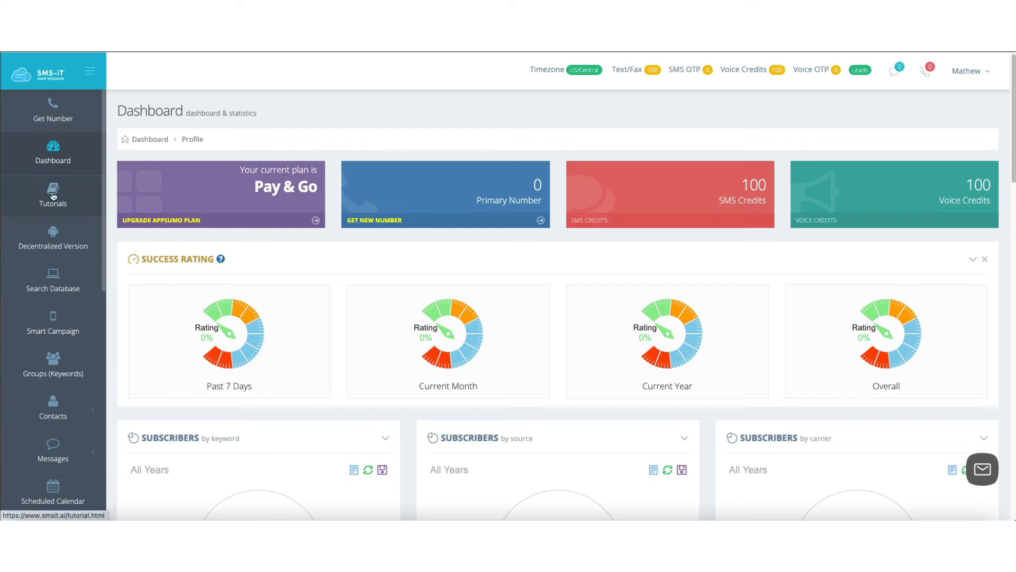
pyautogui.moveTo(53, 238)
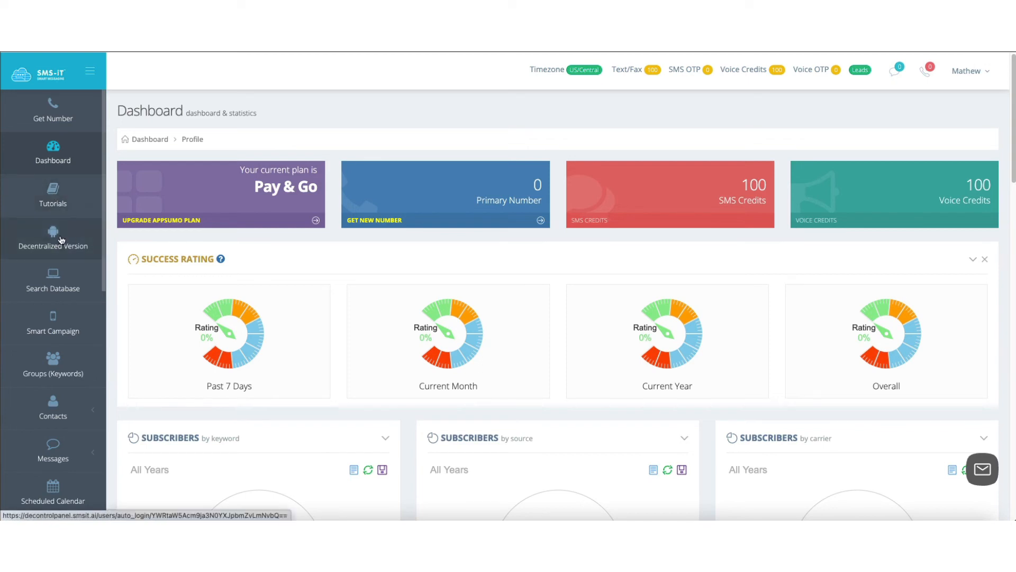
pyautogui.scroll(-3)
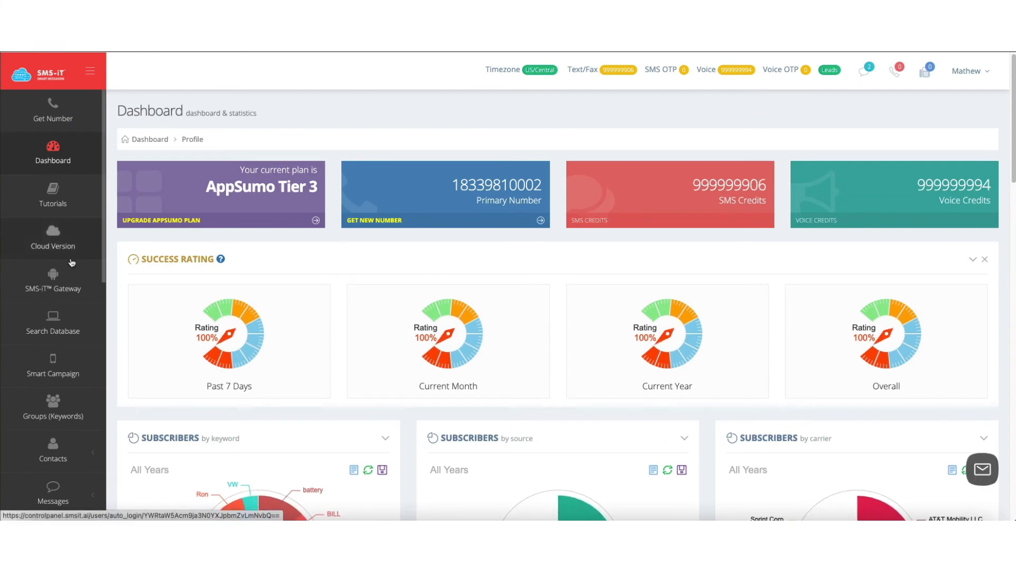
pyautogui.moveTo(53, 288)
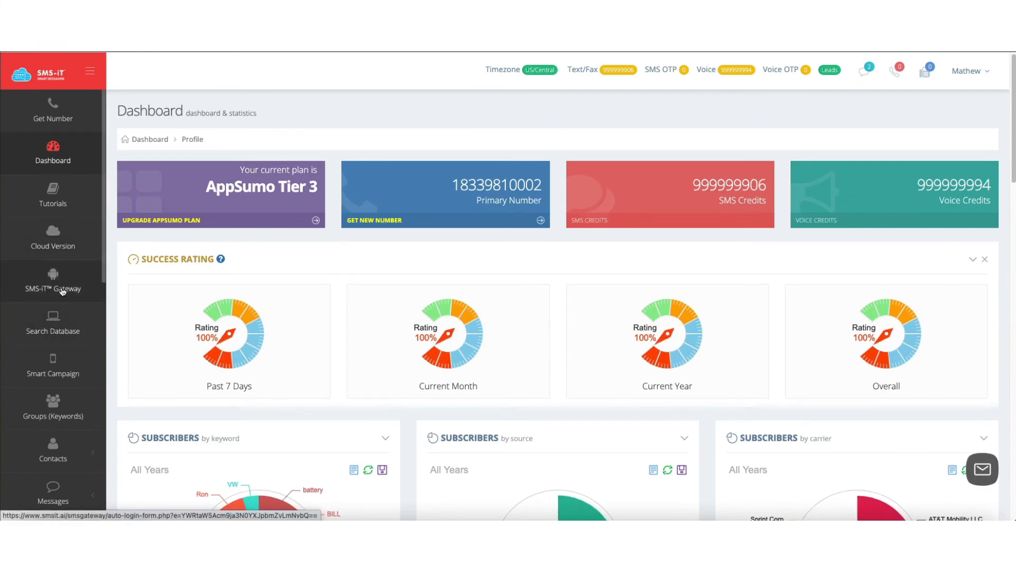
# - Choose SMS-iT Gateway from the sidebar of the AppSumo Tier 3 decentralized dashboard
pyautogui.click(52, 288)
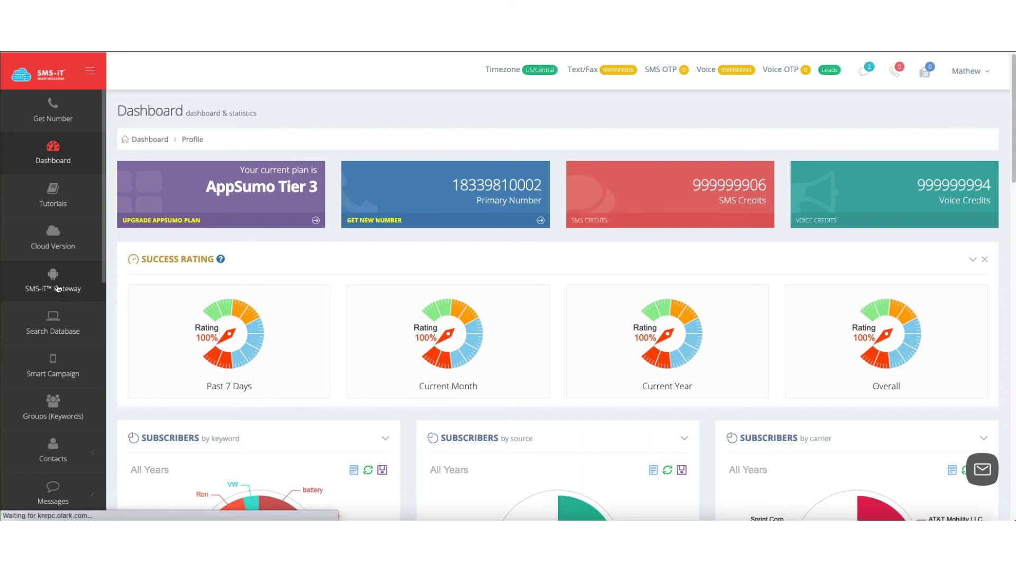
# - Land on the Gateway dashboard with pending, queued, sent, failed, scheduled and received counts all at 0
pyautogui.click(52, 282)
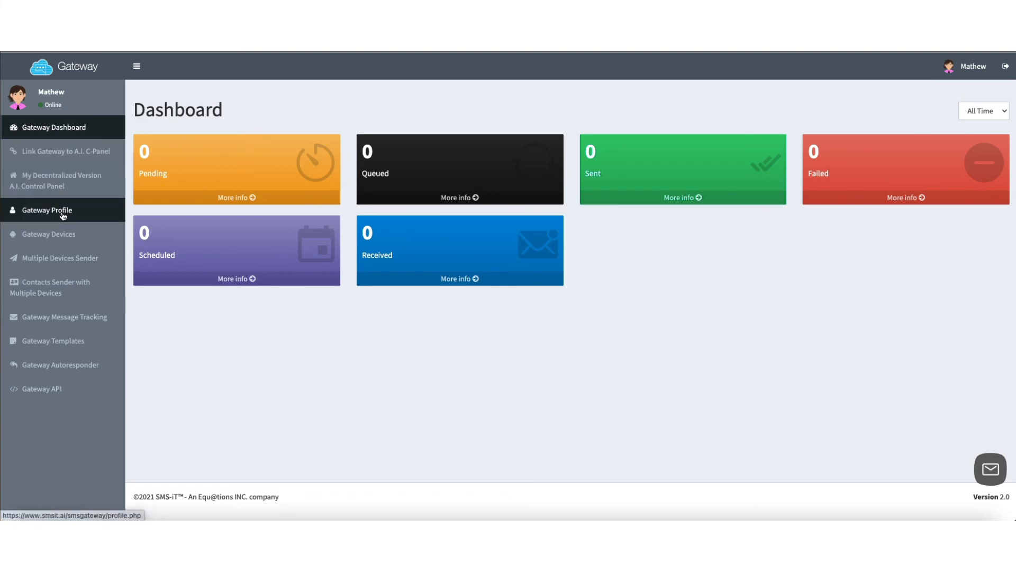
pyautogui.moveTo(61, 220)
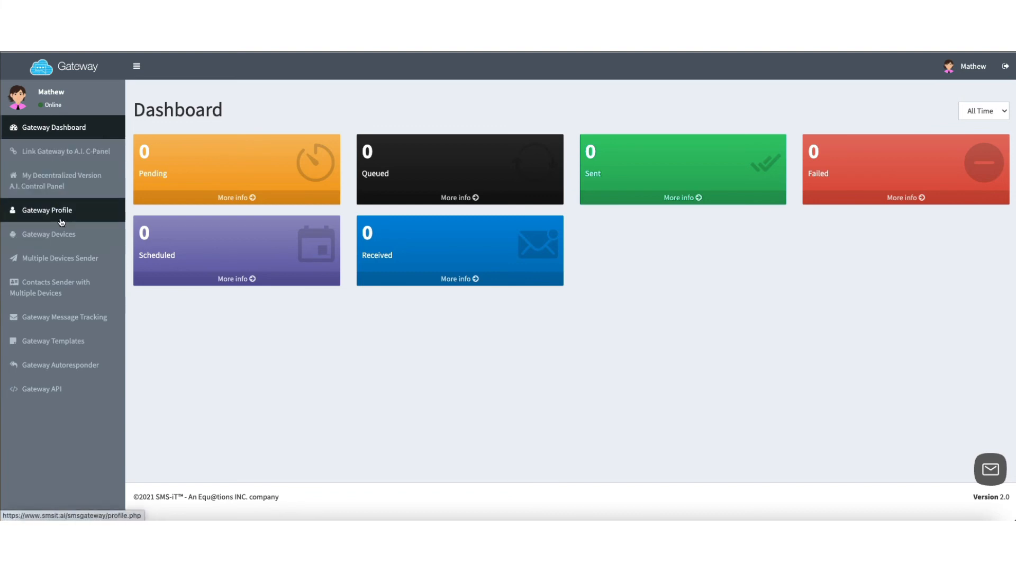